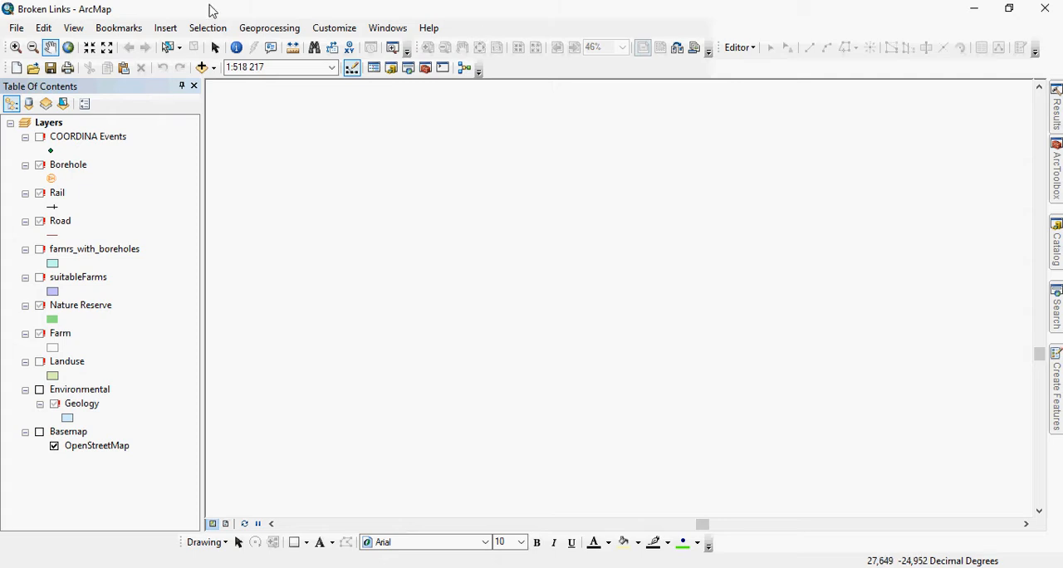
{"action": "mouse_move", "coordinate": [165, 251]}
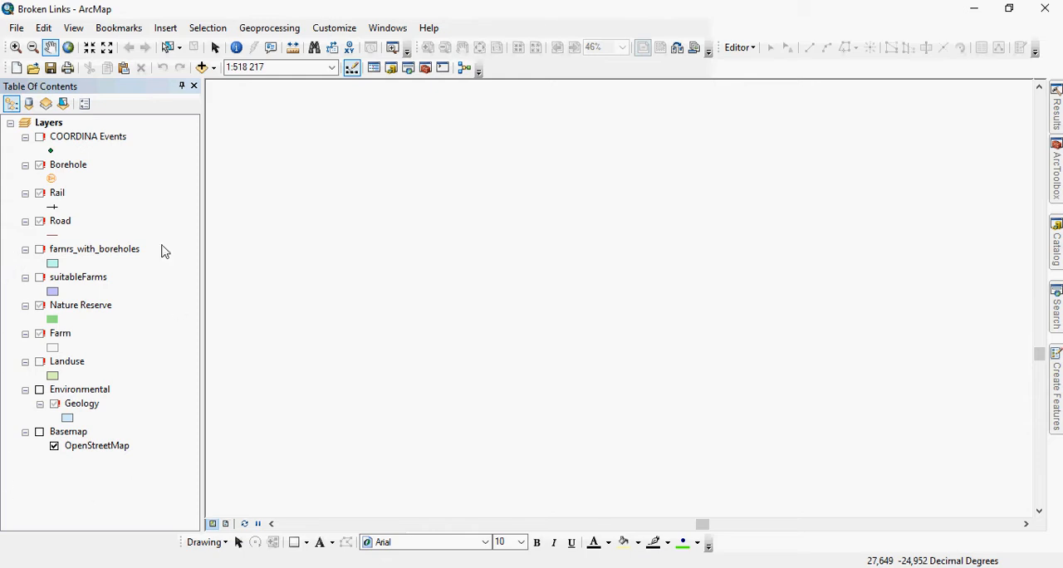
{"action": "mouse_move", "coordinate": [166, 136]}
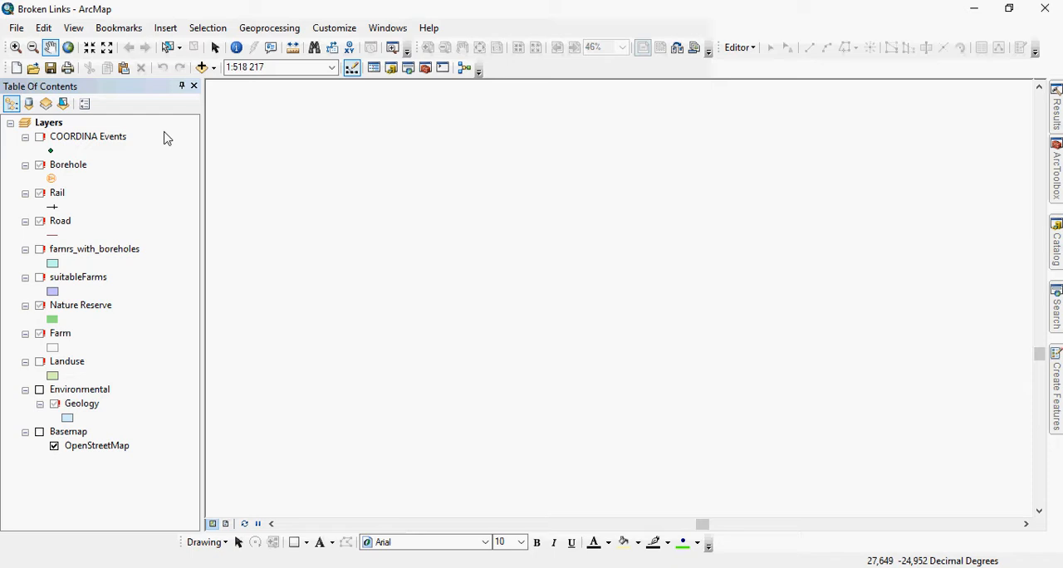
{"action": "mouse_move", "coordinate": [113, 150]}
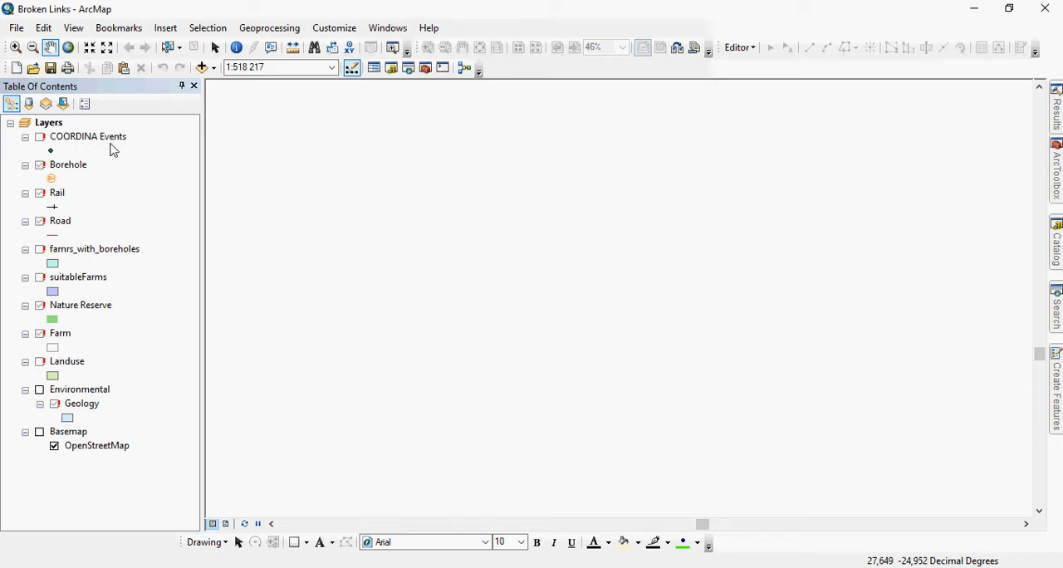
{"action": "mouse_move", "coordinate": [200, 133]}
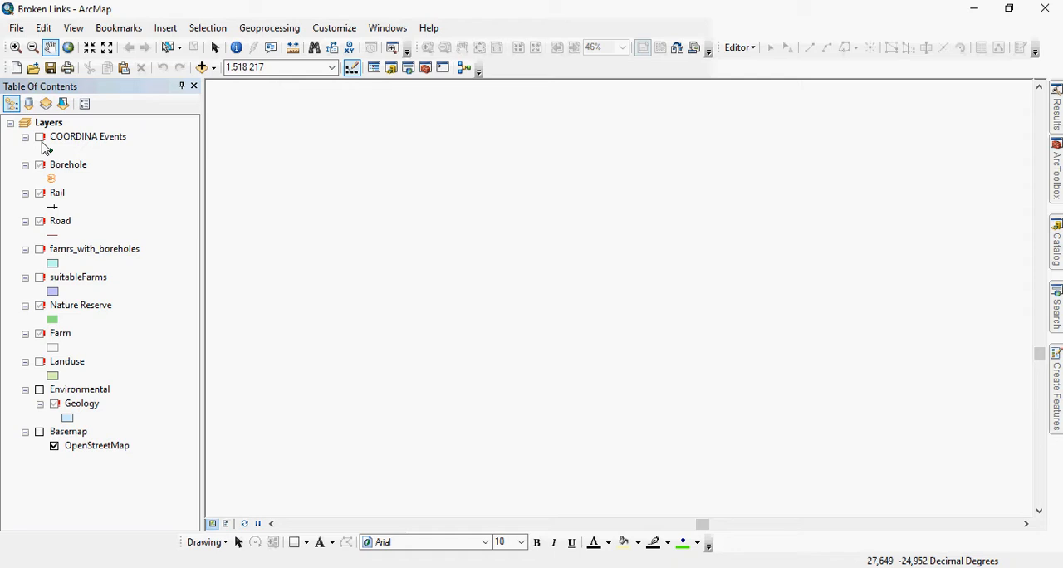
Inspect the broken Borehole layer's properties to see its missing data source
{"action": "left_click", "coordinate": [39, 137]}
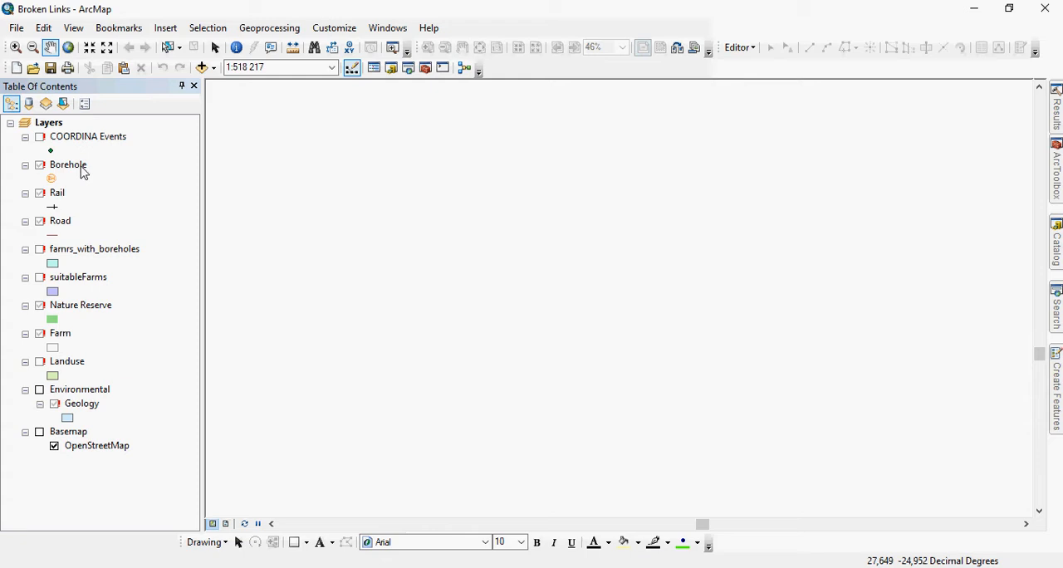
{"action": "right_click", "coordinate": [67, 165]}
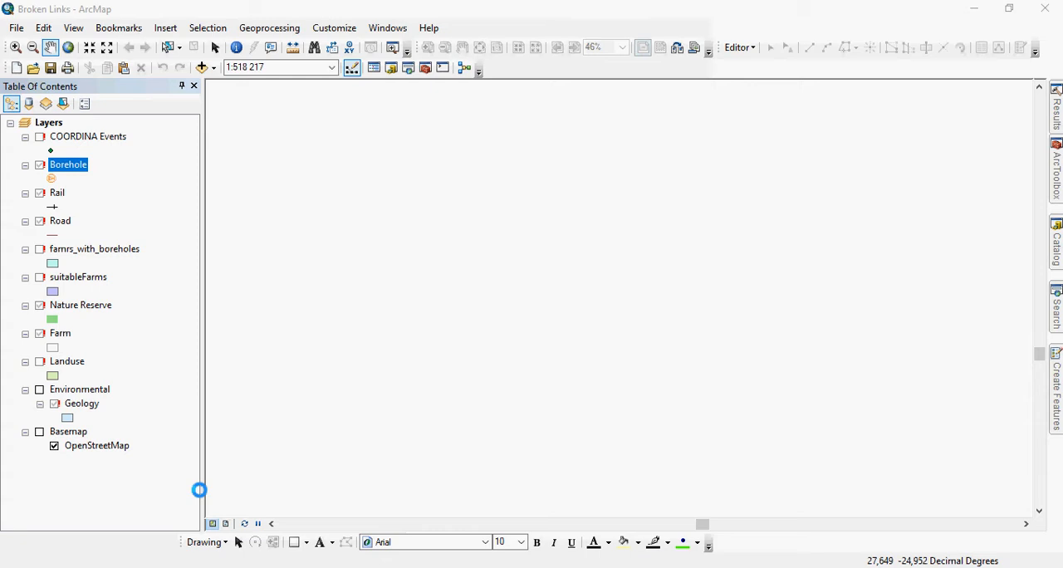
{"action": "double_click", "coordinate": [68, 165]}
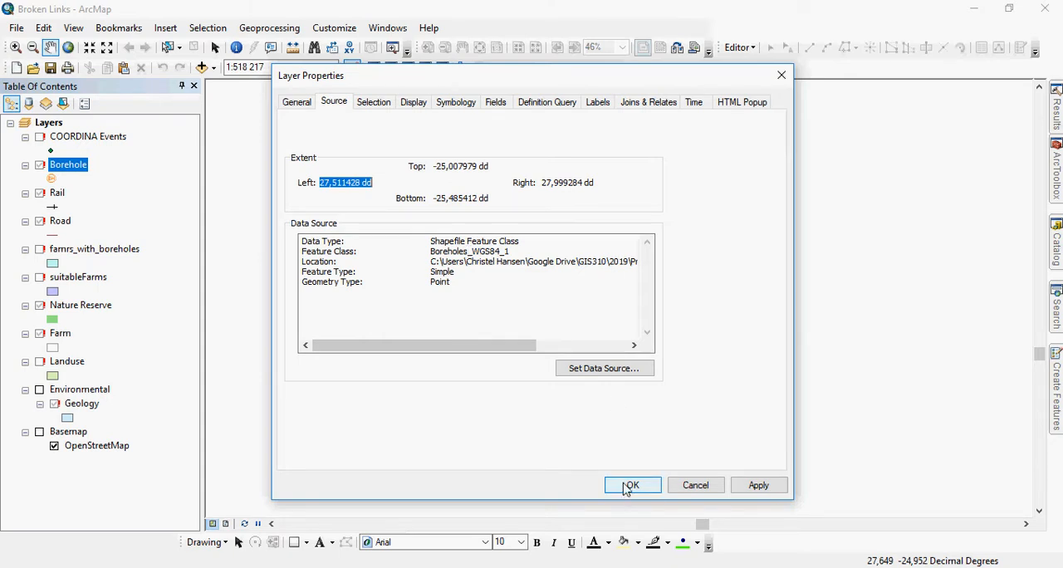
{"action": "left_click", "coordinate": [631, 485]}
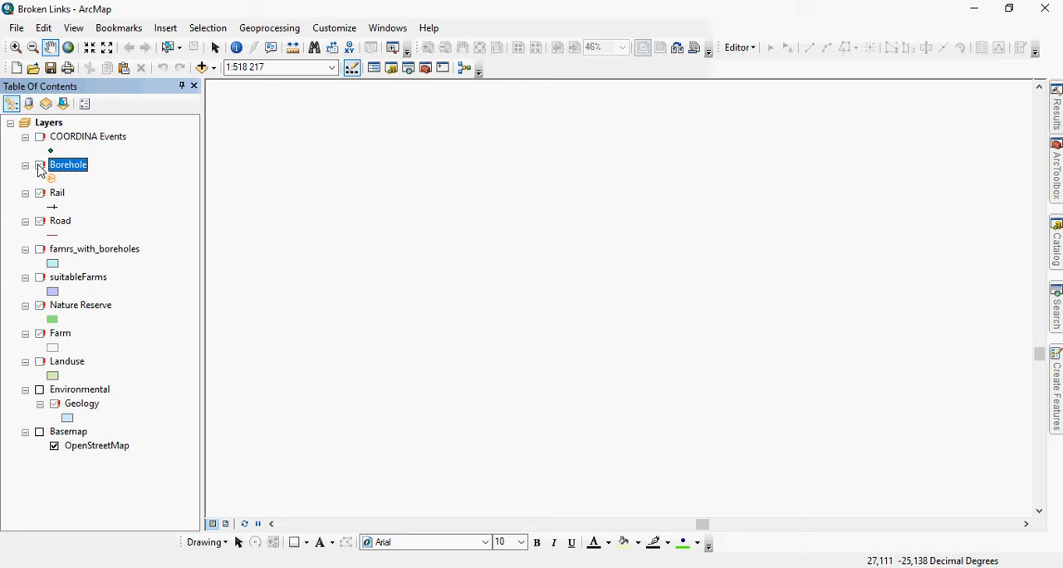
Browse the Practical 1 data folder for the Borehole source, then cancel without choosing
{"action": "left_click", "coordinate": [38, 165]}
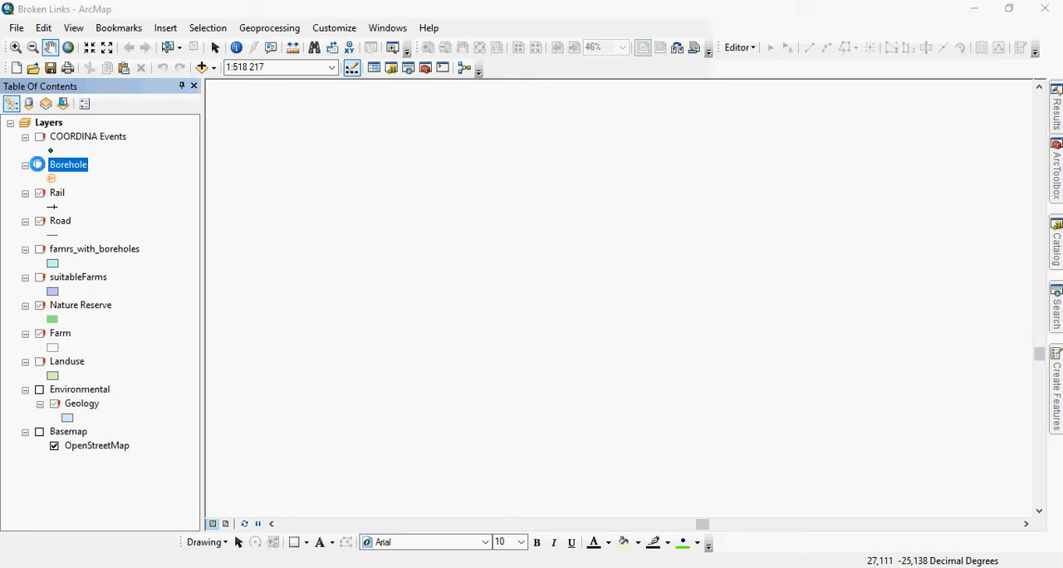
{"action": "left_click", "coordinate": [36, 164]}
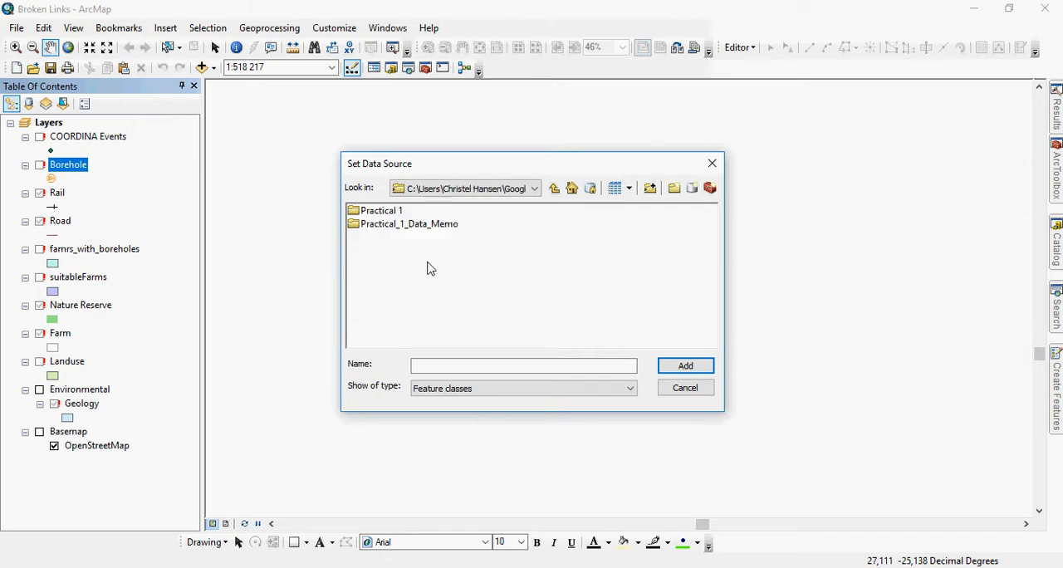
{"action": "double_click", "coordinate": [381, 211]}
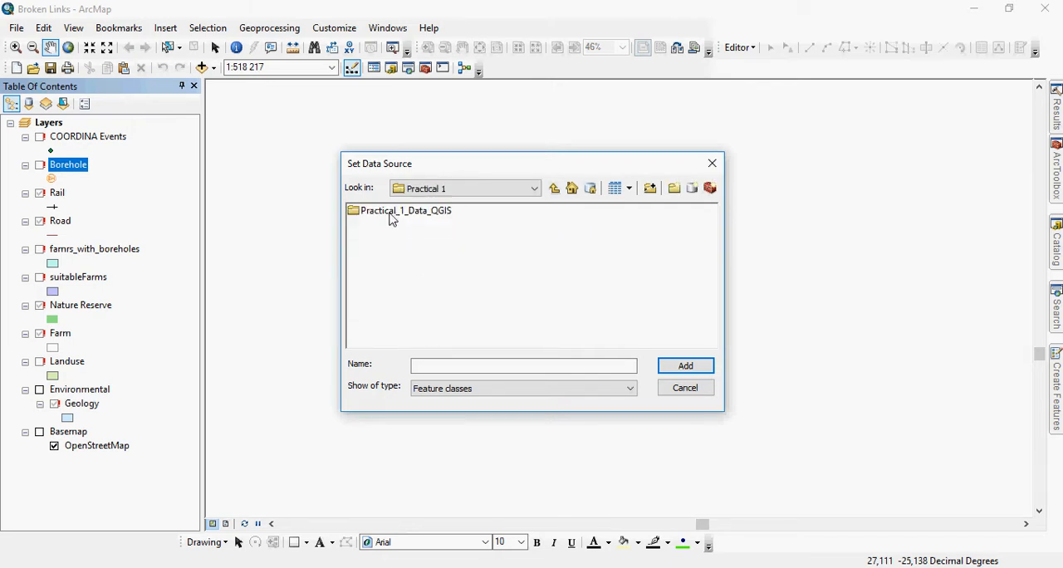
{"action": "double_click", "coordinate": [405, 211]}
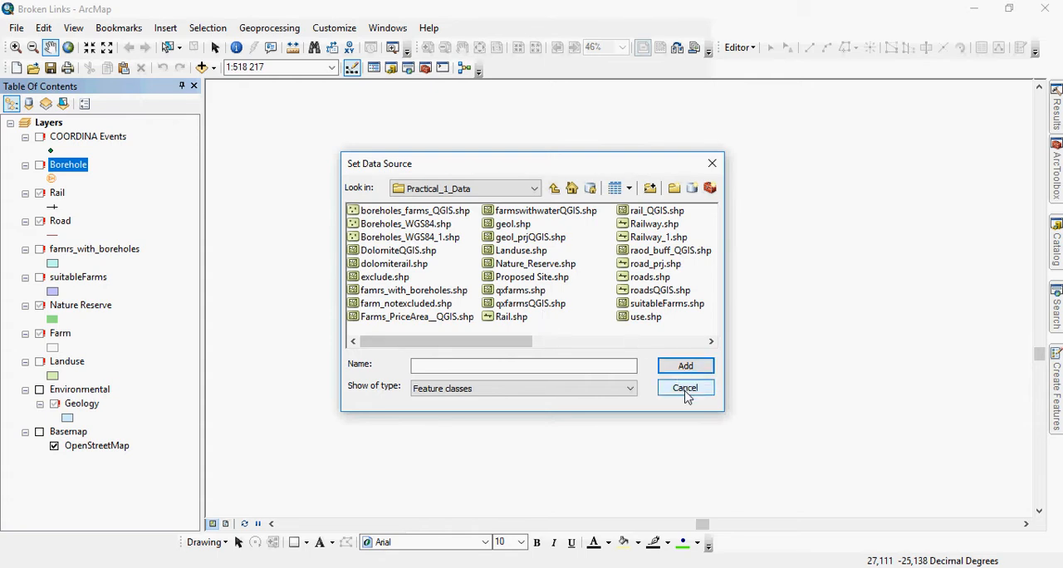
{"action": "left_click", "coordinate": [684, 389]}
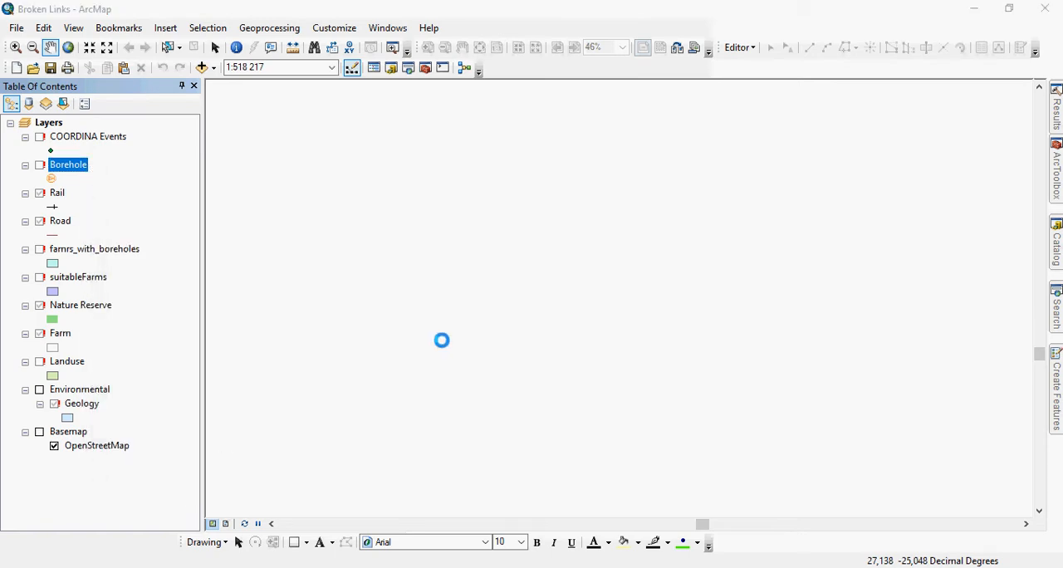
Repair the Borehole layer by pointing it to the Boreholes_WGS84_1 shapefile
{"action": "double_click", "coordinate": [68, 165]}
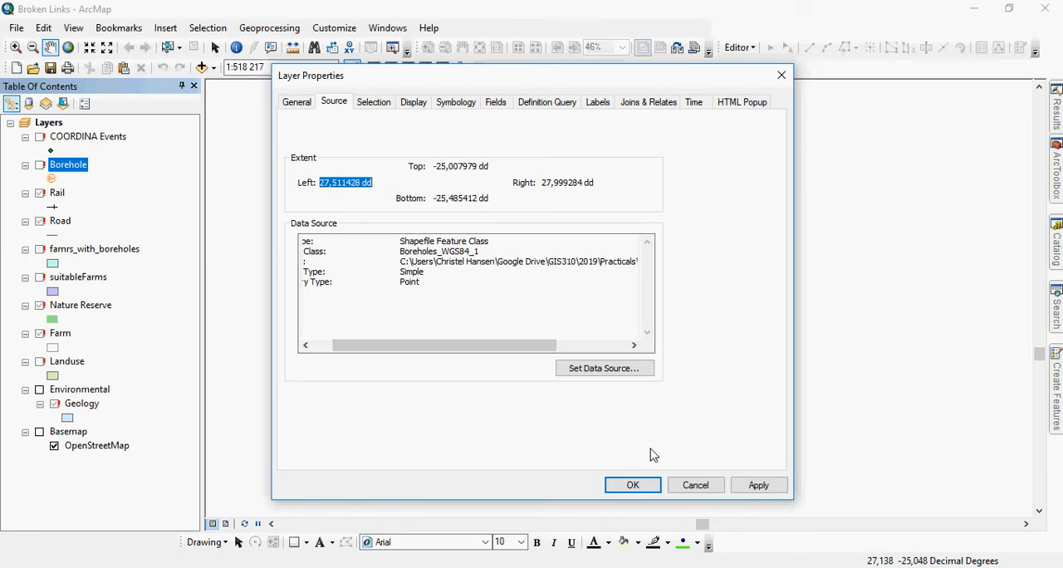
{"action": "left_click", "coordinate": [631, 485]}
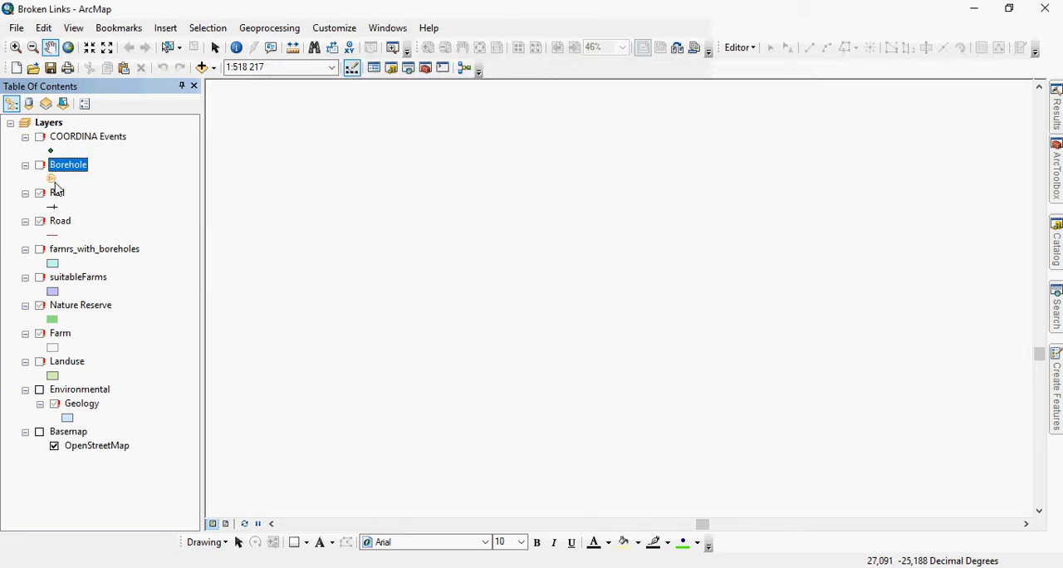
{"action": "left_click", "coordinate": [40, 165]}
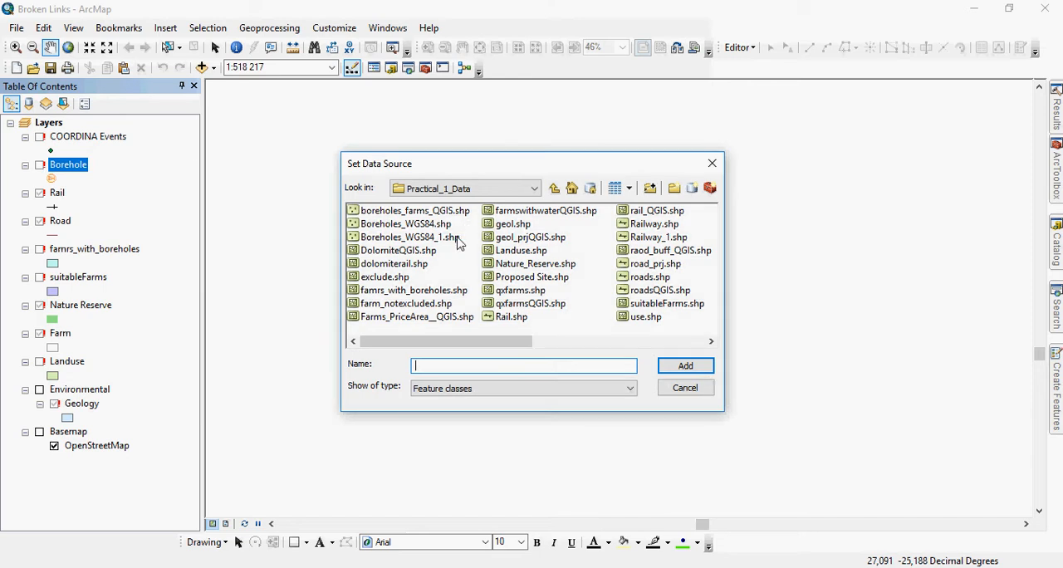
{"action": "left_click", "coordinate": [408, 236]}
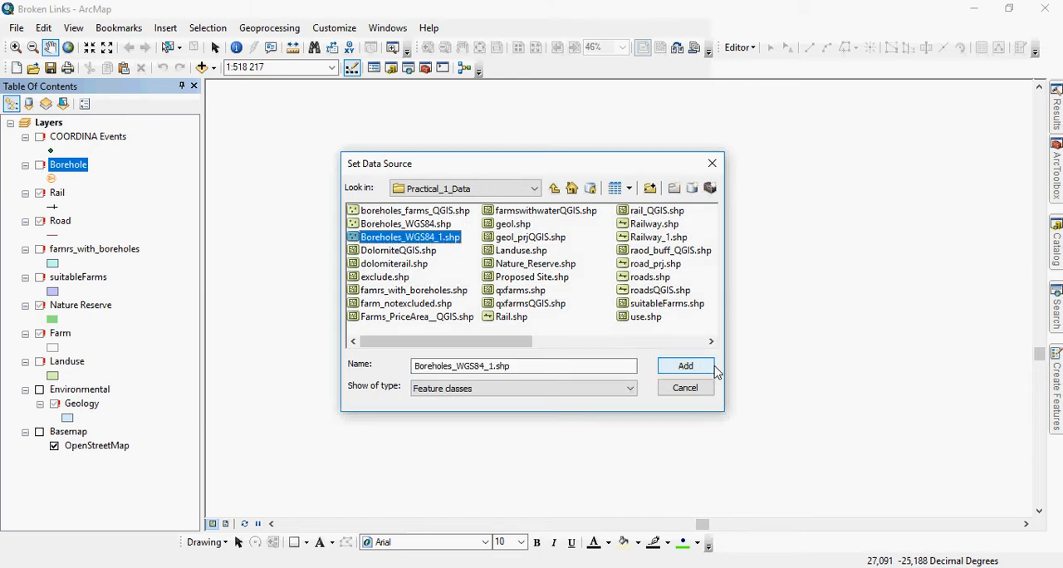
{"action": "left_click", "coordinate": [684, 365]}
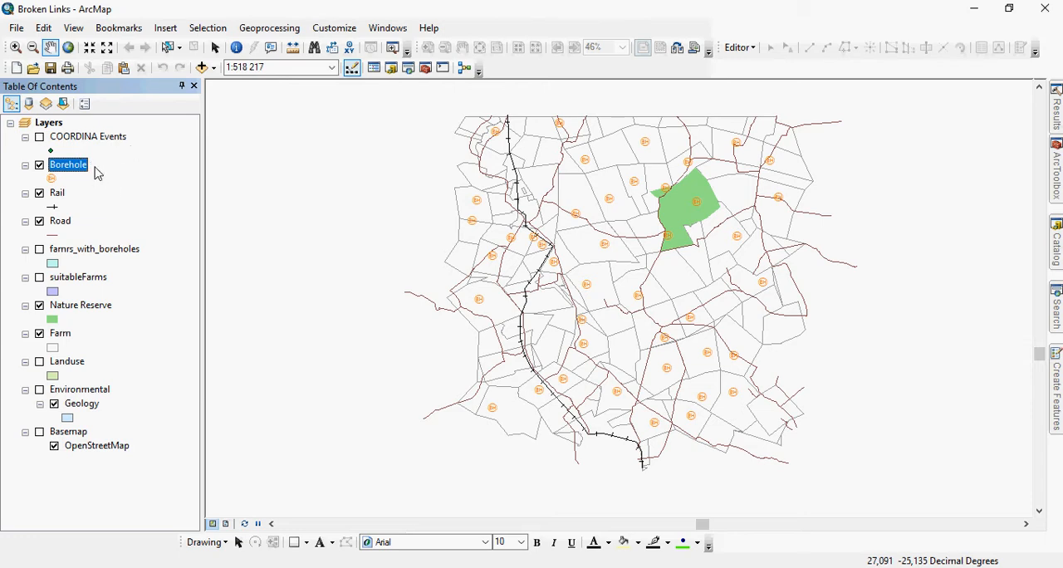
{"action": "mouse_move", "coordinate": [97, 154]}
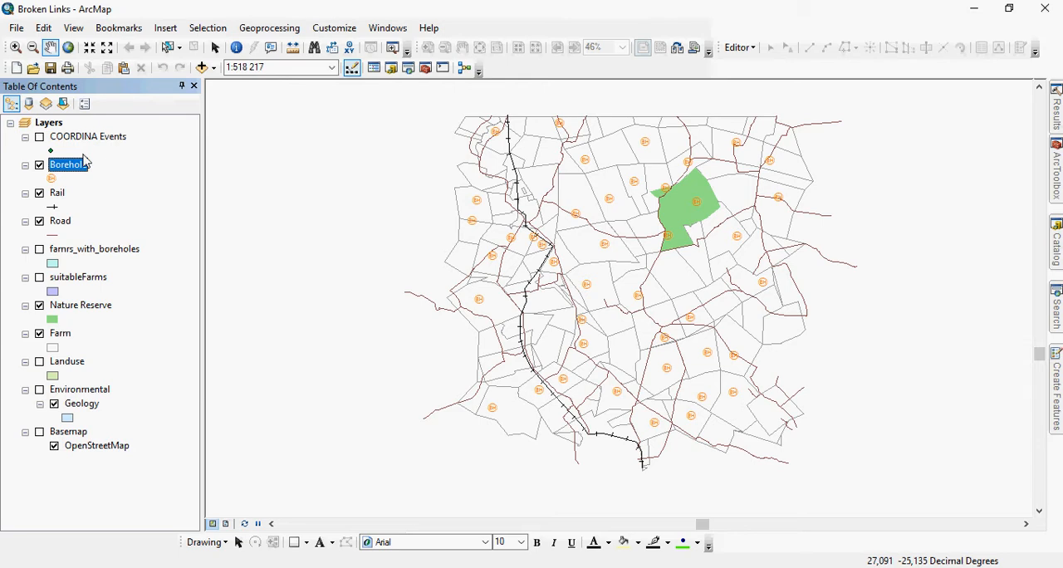
{"action": "right_click", "coordinate": [68, 164]}
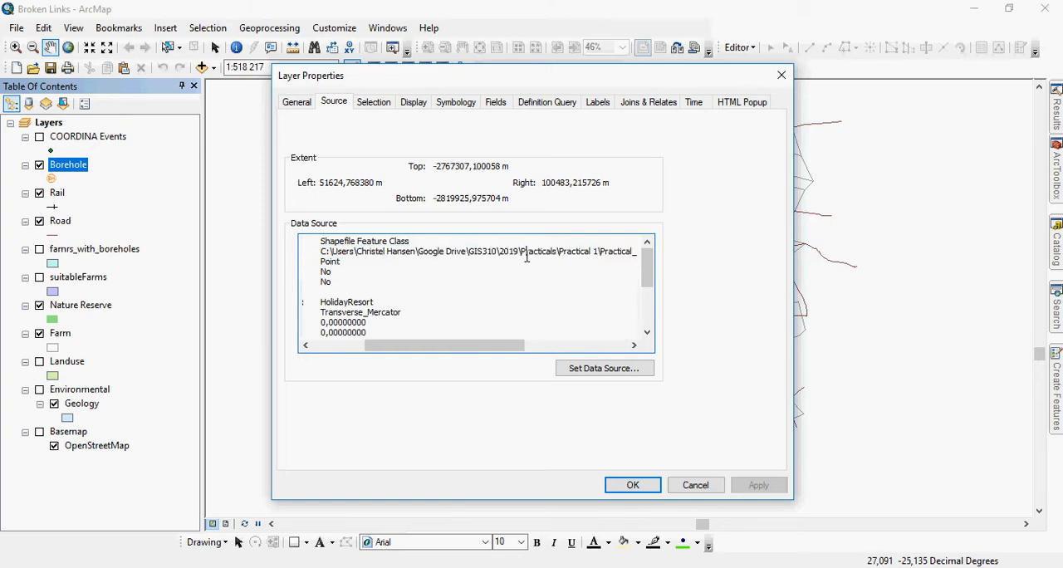
{"action": "double_click", "coordinate": [561, 251]}
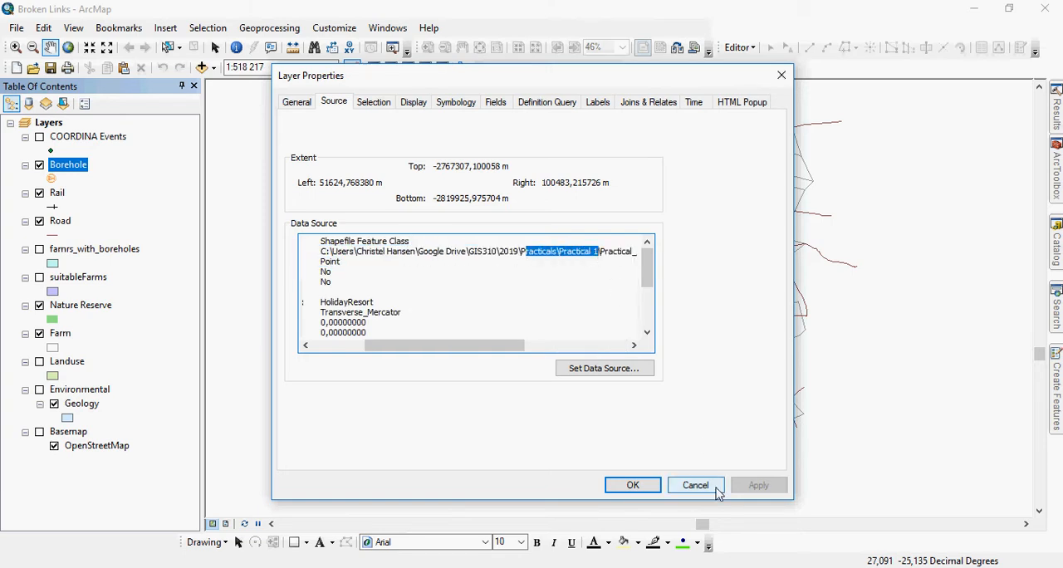
{"action": "left_click", "coordinate": [694, 485]}
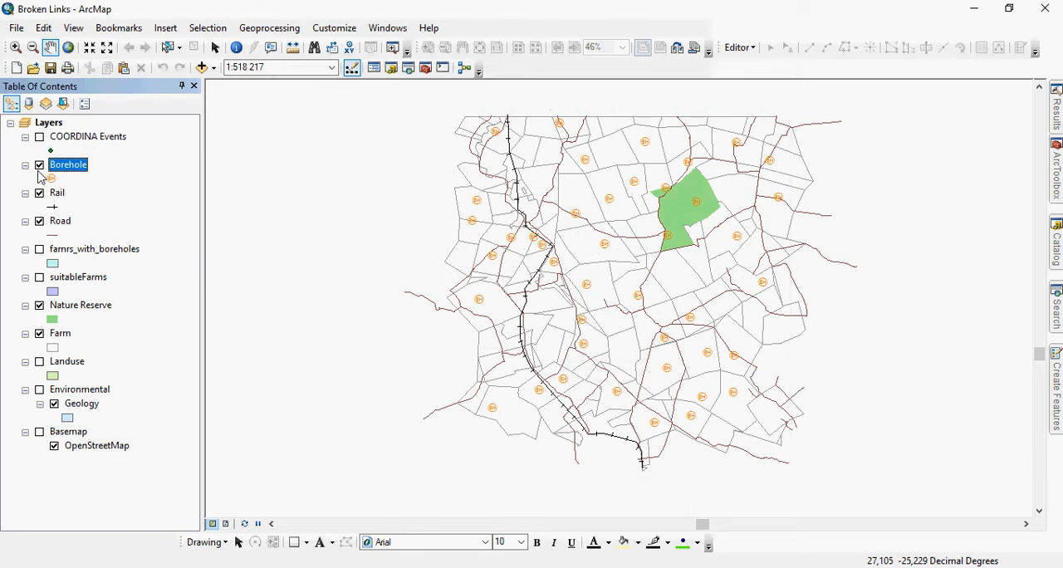
{"action": "mouse_move", "coordinate": [76, 151]}
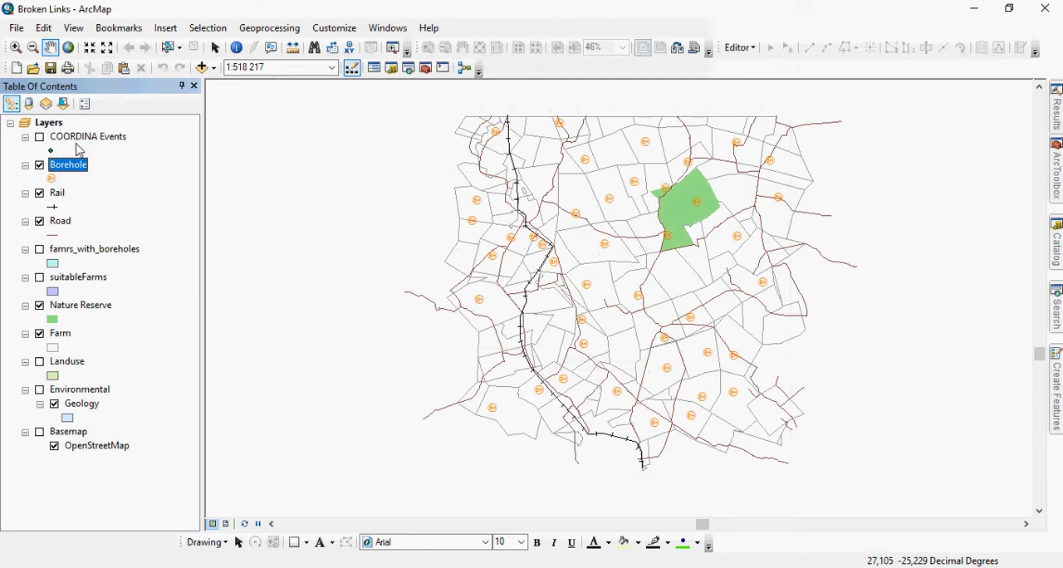
{"action": "mouse_move", "coordinate": [67, 415]}
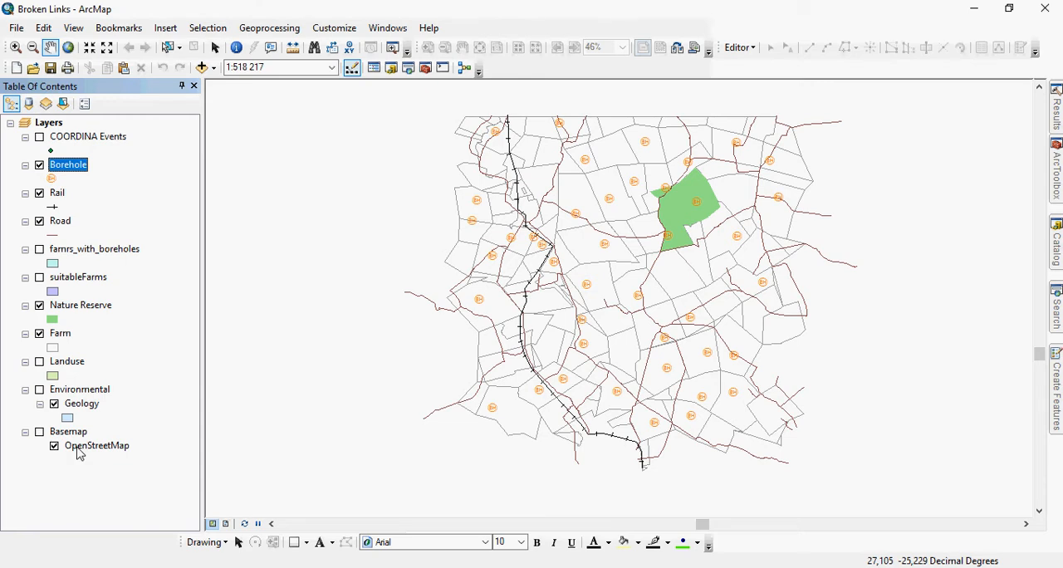
{"action": "mouse_move", "coordinate": [89, 314]}
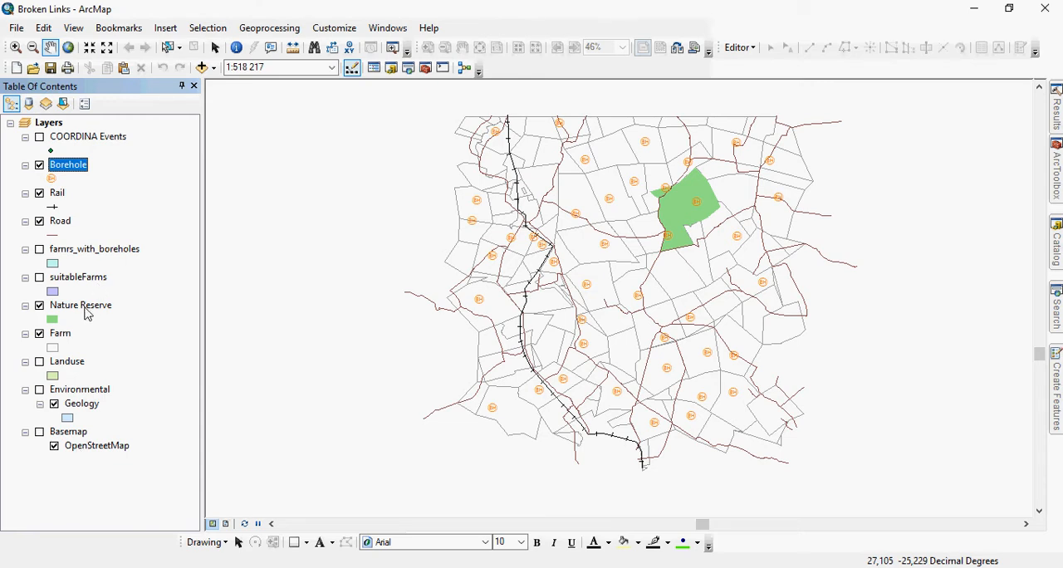
{"action": "mouse_move", "coordinate": [58, 124]}
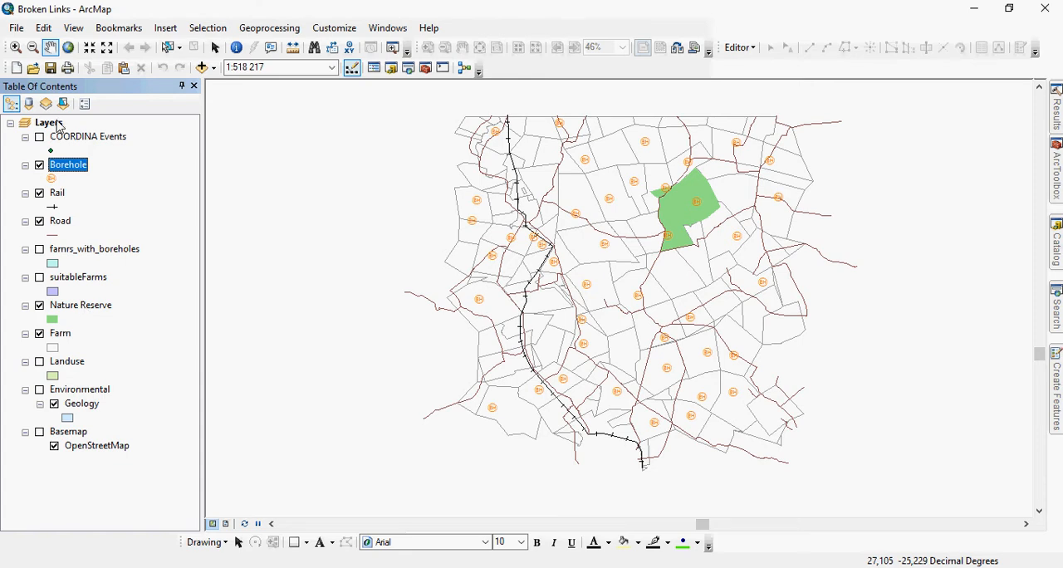
{"action": "mouse_move", "coordinate": [29, 103]}
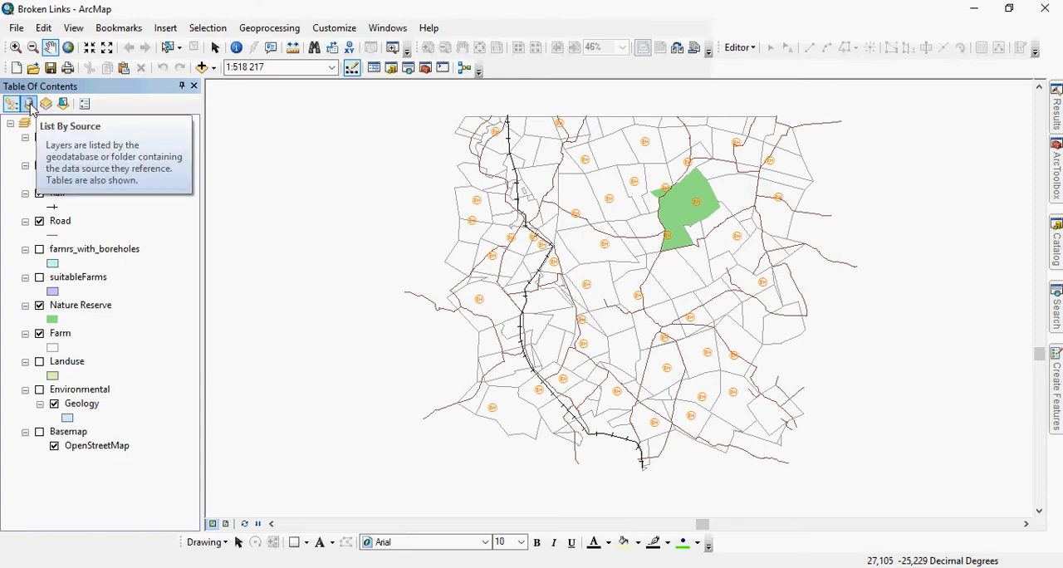
Add the geol_prjQGIS, qxfarmsQGIS, roadsQGIS and useQGIS shapefiles to the map
{"action": "left_click", "coordinate": [30, 103]}
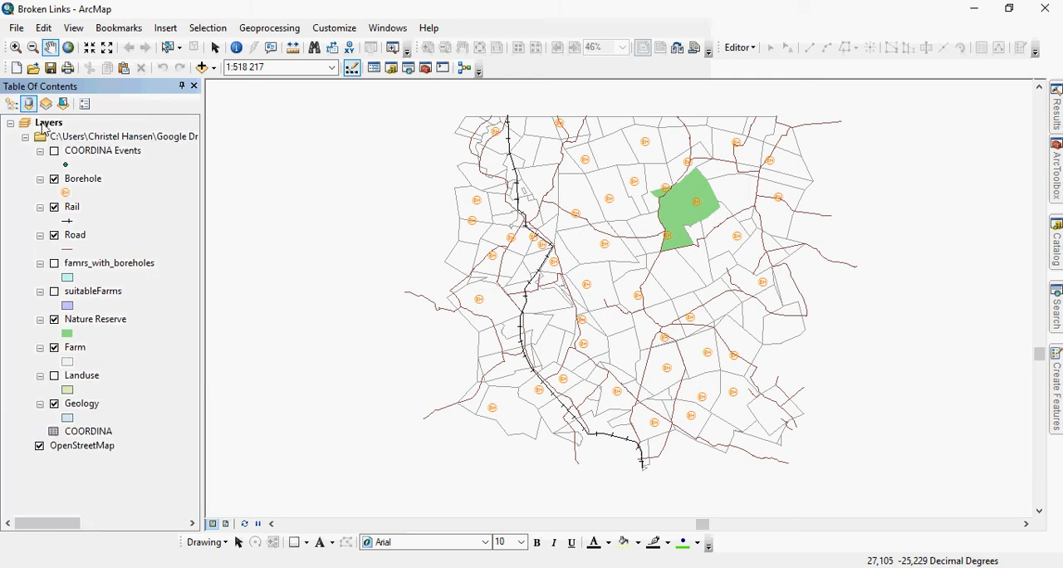
{"action": "left_click", "coordinate": [25, 136]}
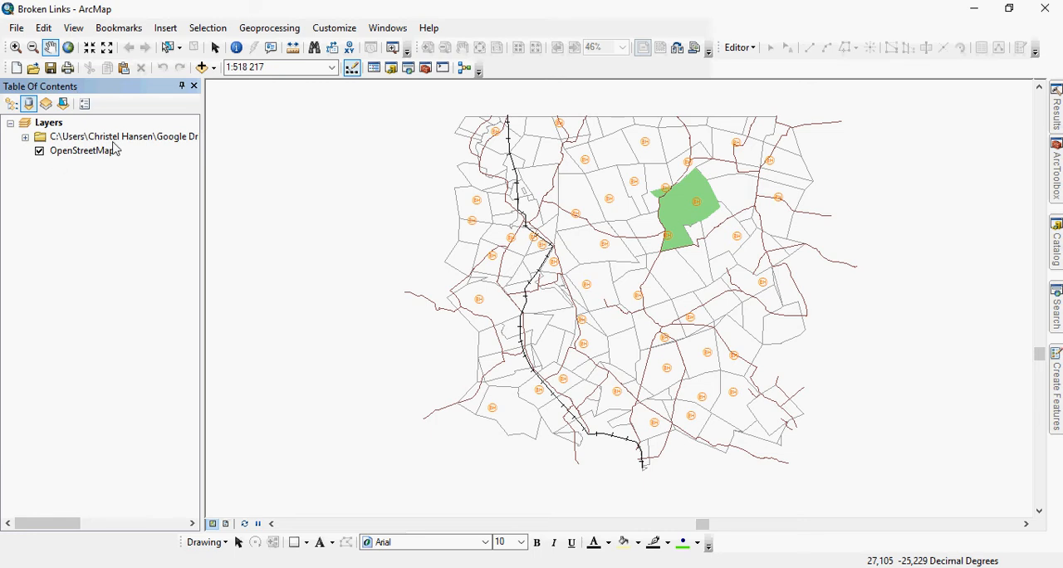
{"action": "left_click", "coordinate": [203, 66]}
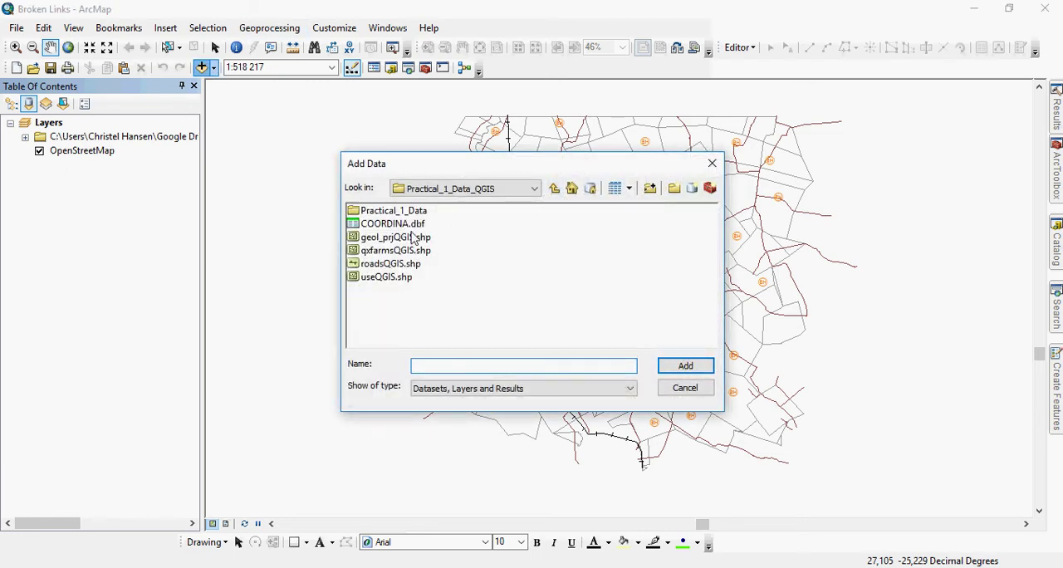
{"action": "left_click", "coordinate": [385, 276]}
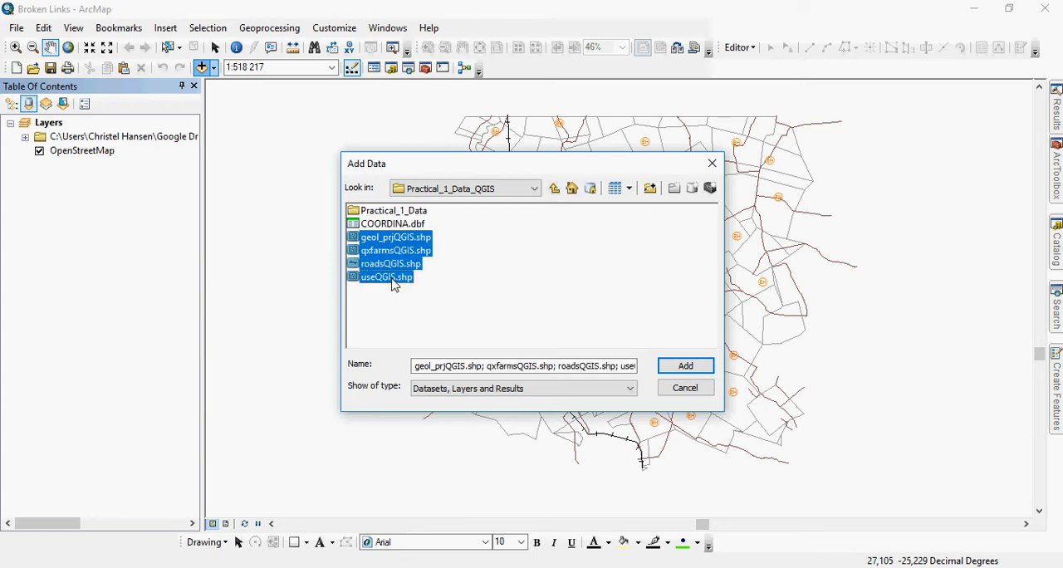
{"action": "left_click", "coordinate": [684, 366]}
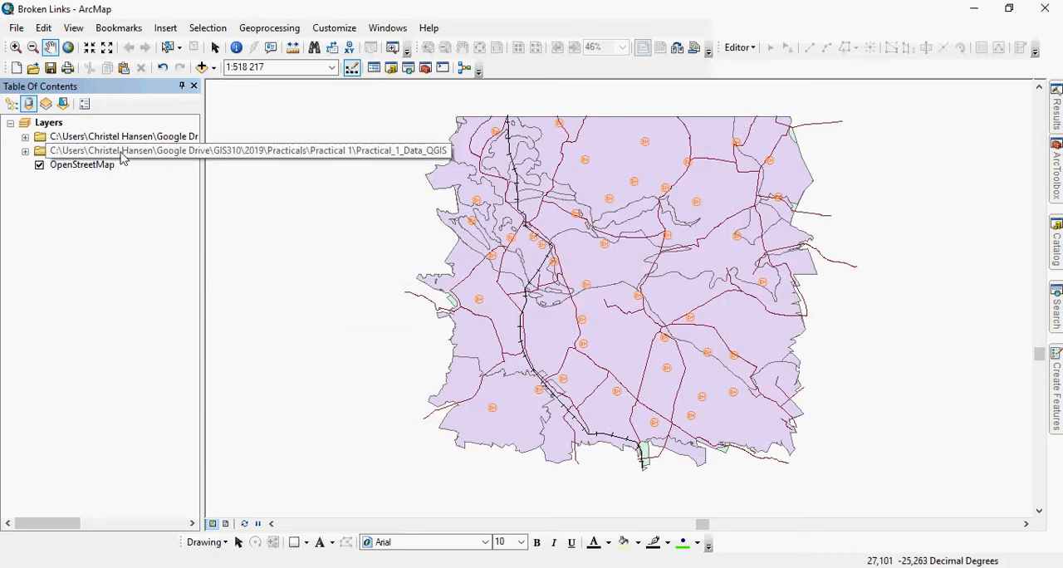
Return the Table of Contents to drawing order and select the geol_prjQGIS layer
{"action": "left_click", "coordinate": [123, 136]}
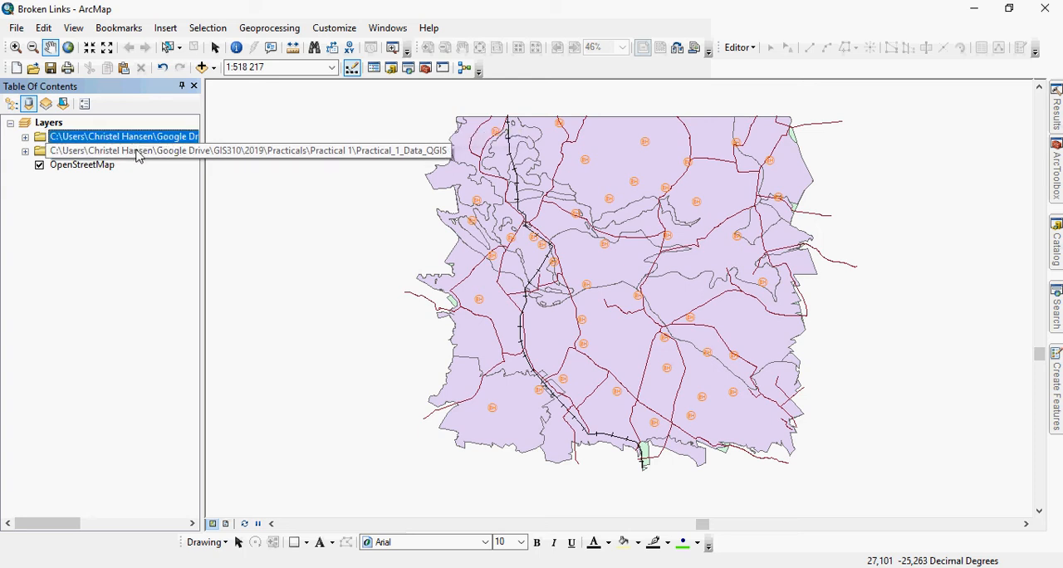
{"action": "left_click", "coordinate": [11, 103]}
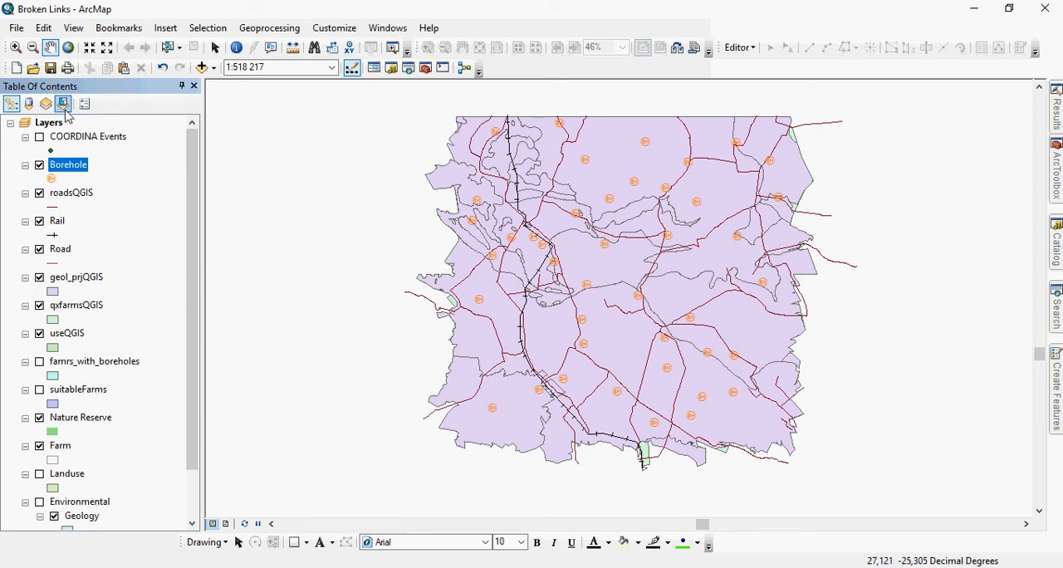
{"action": "left_click", "coordinate": [76, 276]}
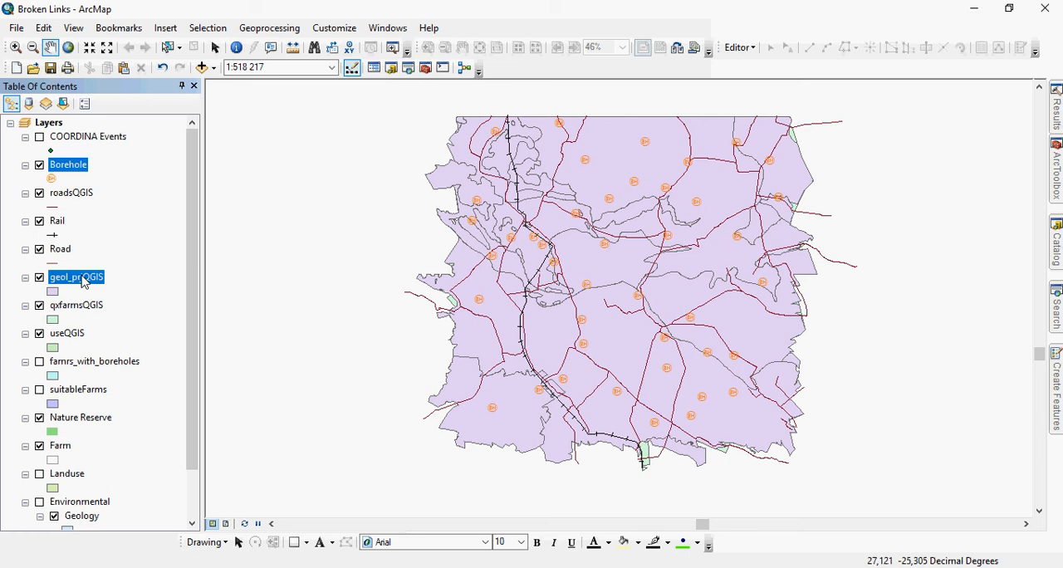
{"action": "left_click", "coordinate": [77, 276]}
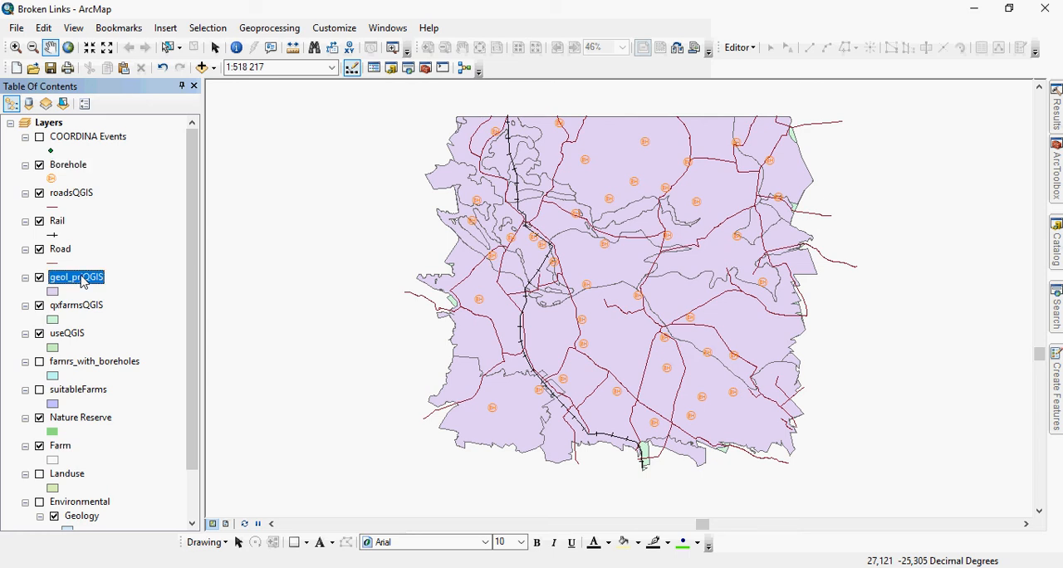